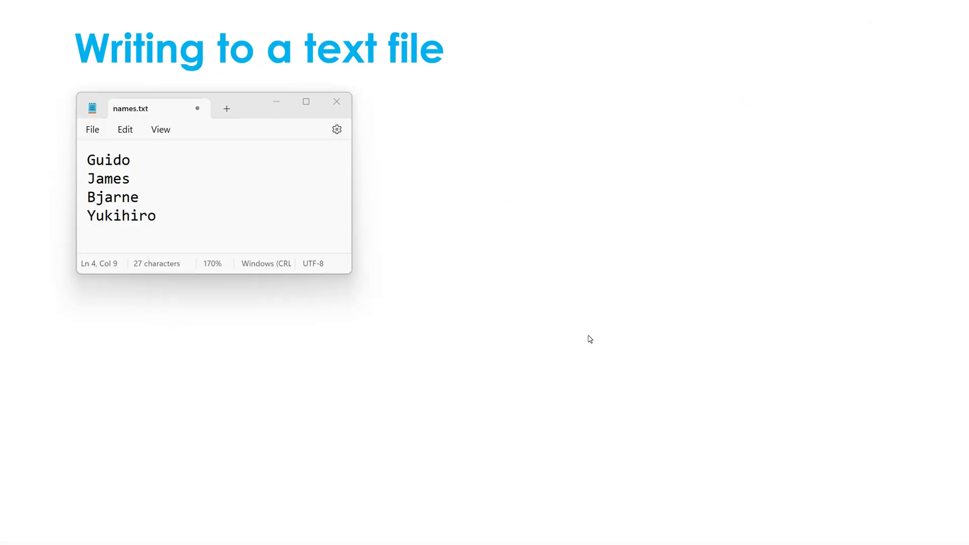
{"action": "mouse_move", "coordinate": [293, 210]}
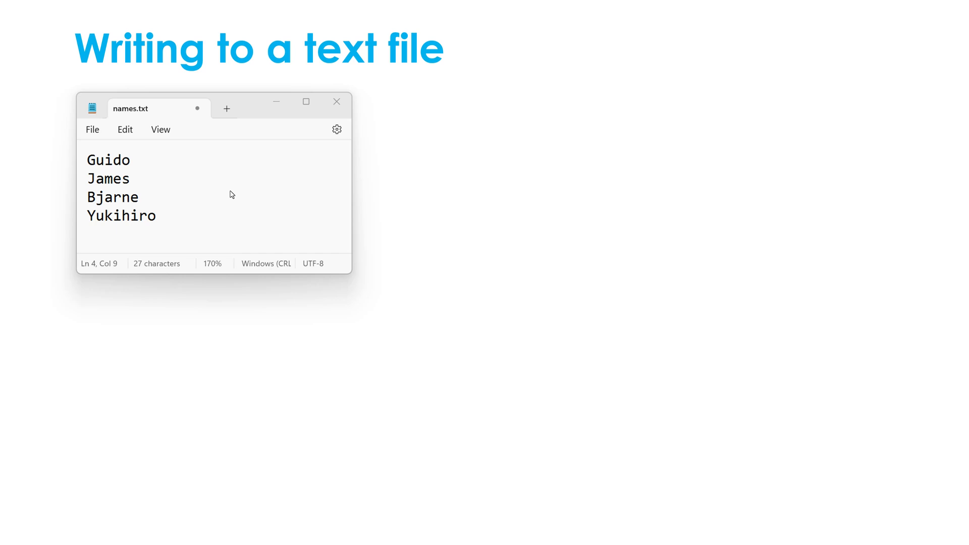
{"action": "mouse_move", "coordinate": [317, 261]}
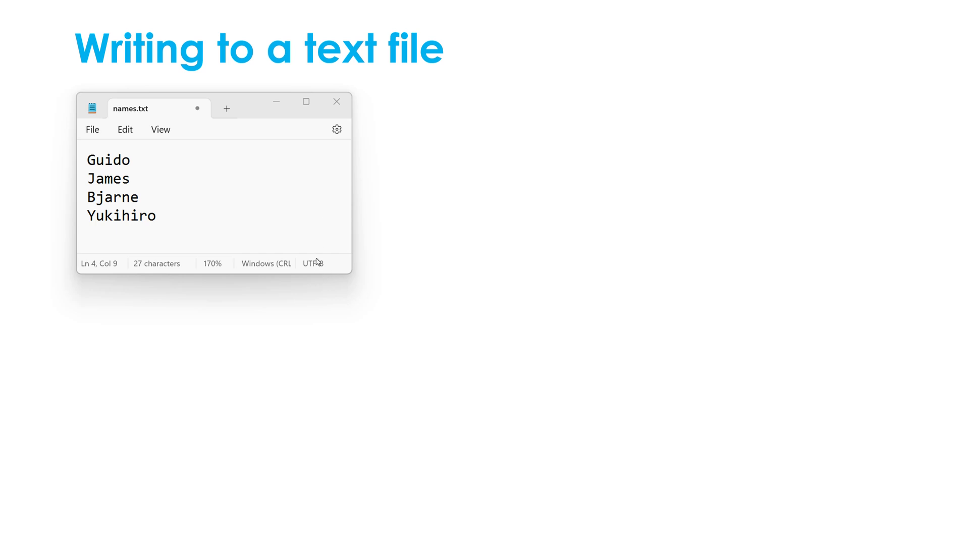
{"action": "mouse_move", "coordinate": [242, 214]}
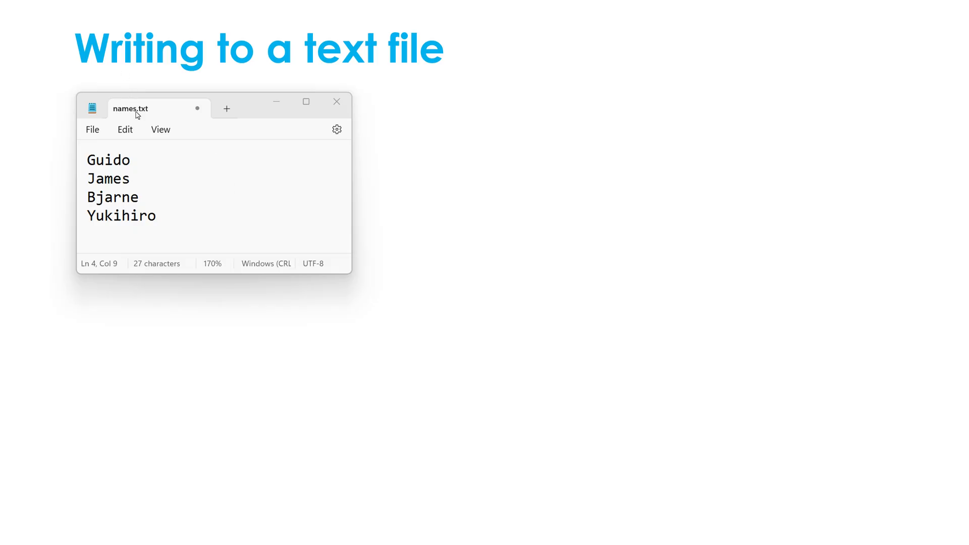
{"action": "mouse_move", "coordinate": [123, 122]}
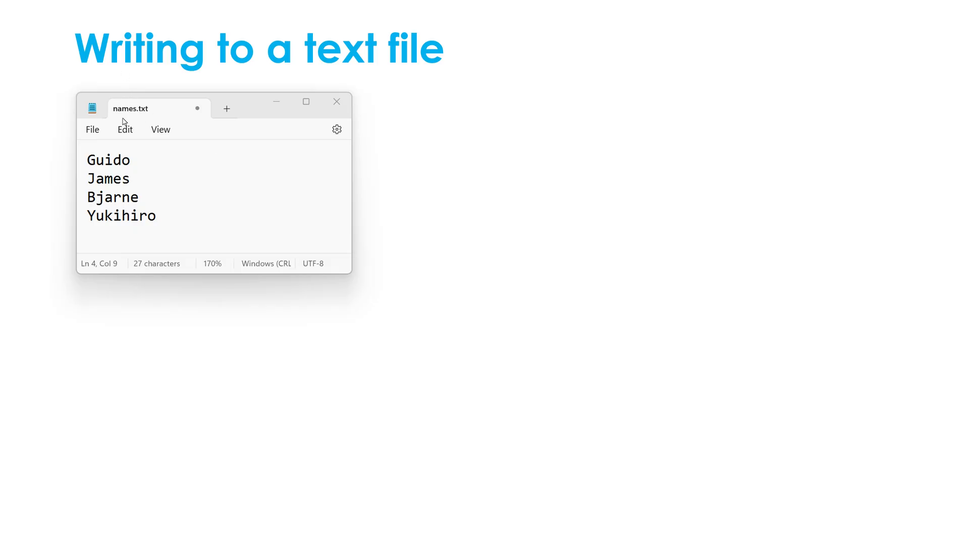
{"action": "mouse_move", "coordinate": [205, 228]}
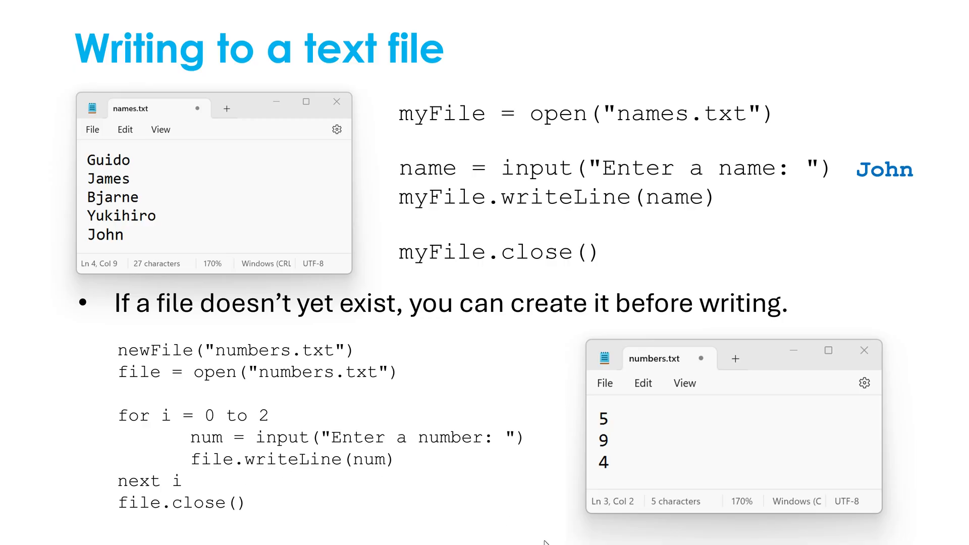
{"action": "mouse_move", "coordinate": [626, 440]}
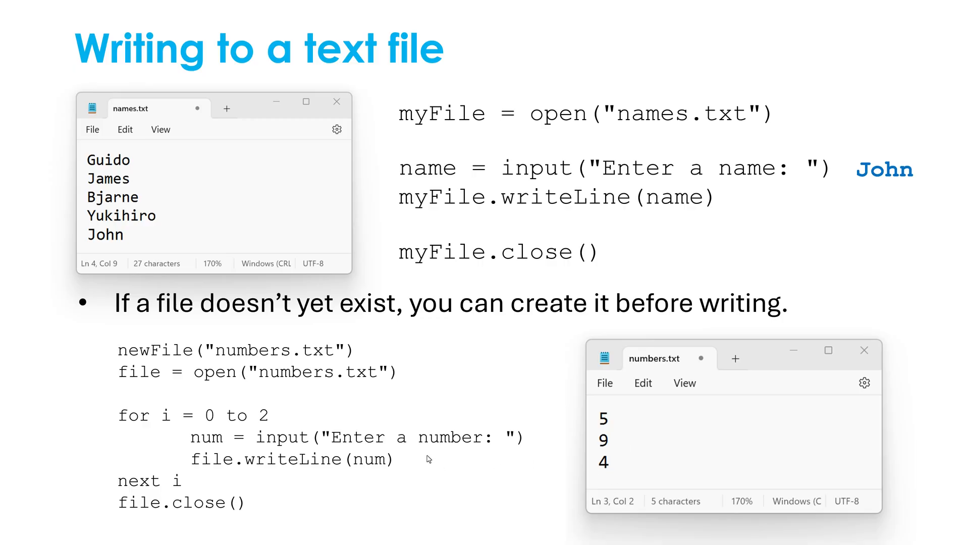
{"action": "mouse_move", "coordinate": [264, 444]}
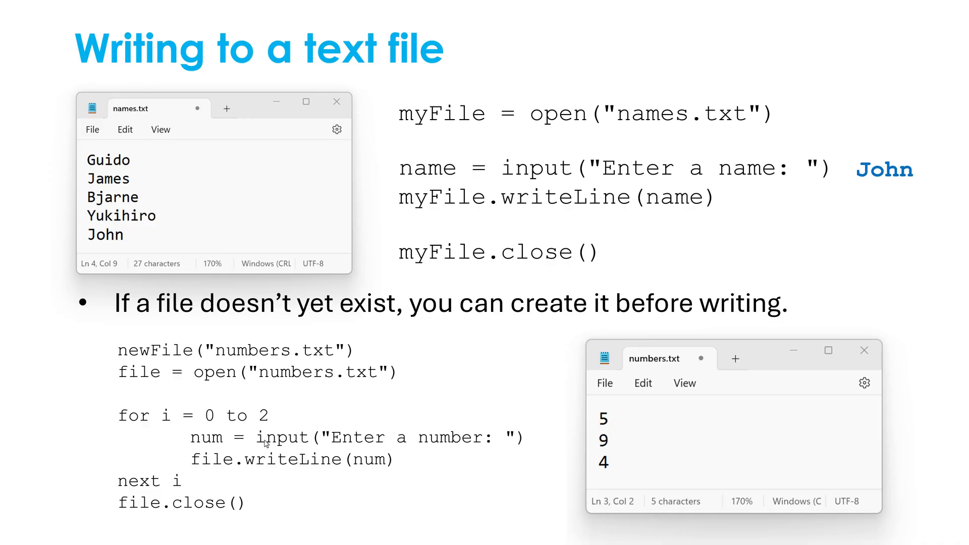